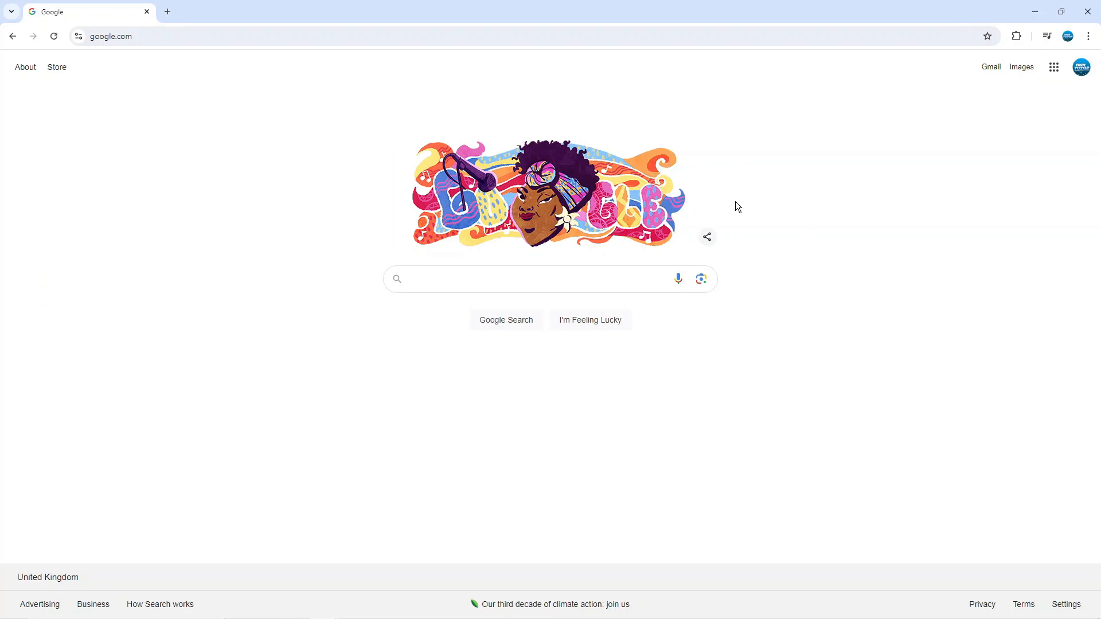
pyautogui.moveTo(312, 79)
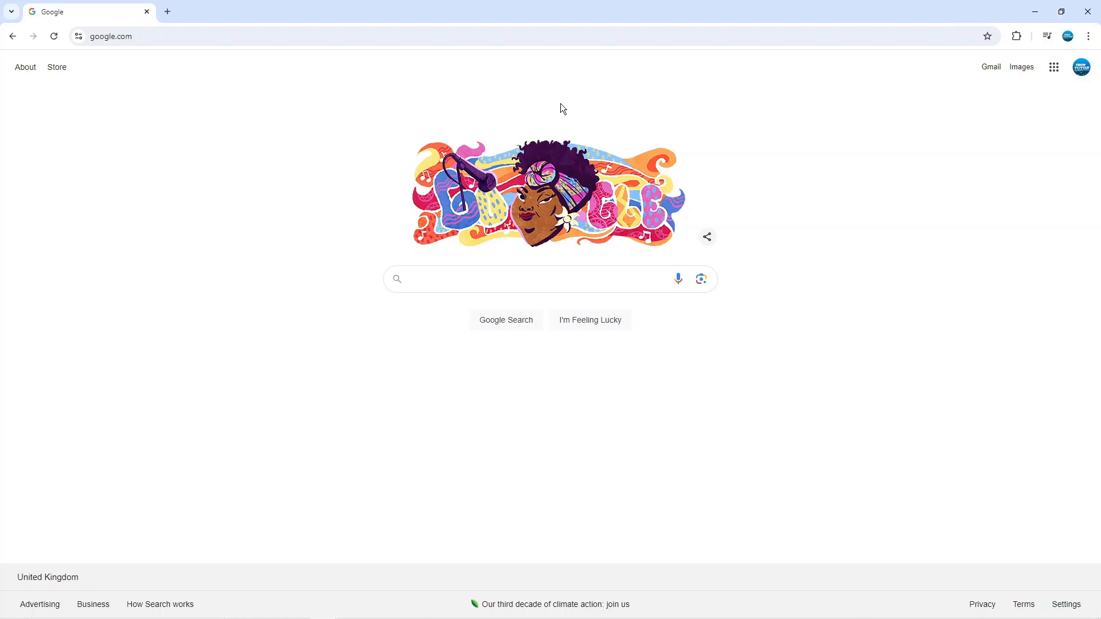
pyautogui.moveTo(404, 109)
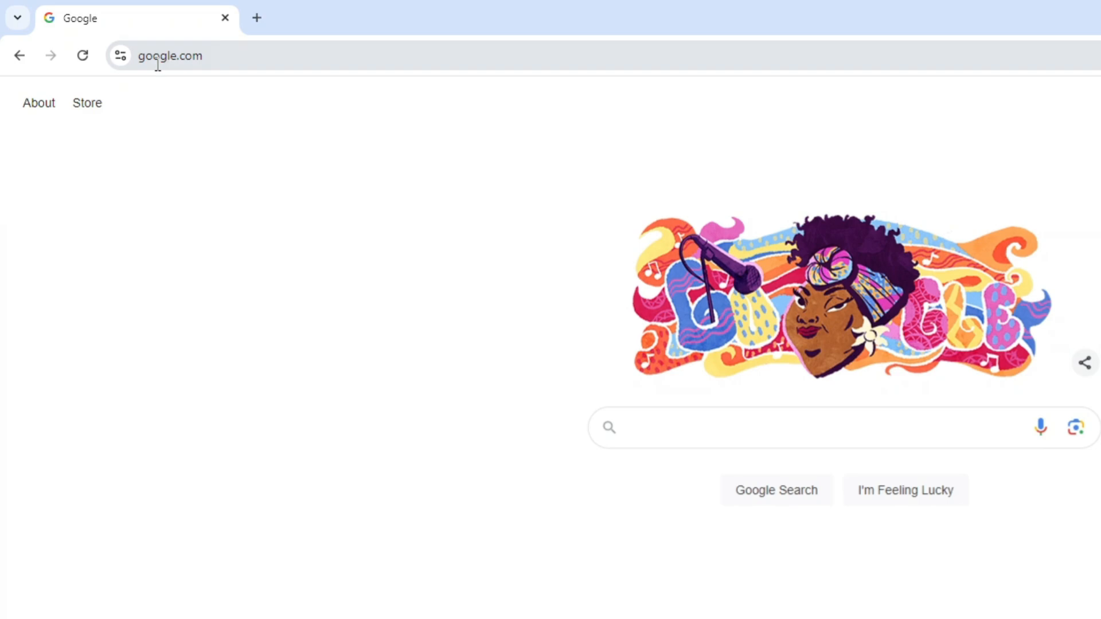
pyautogui.moveTo(115, 58)
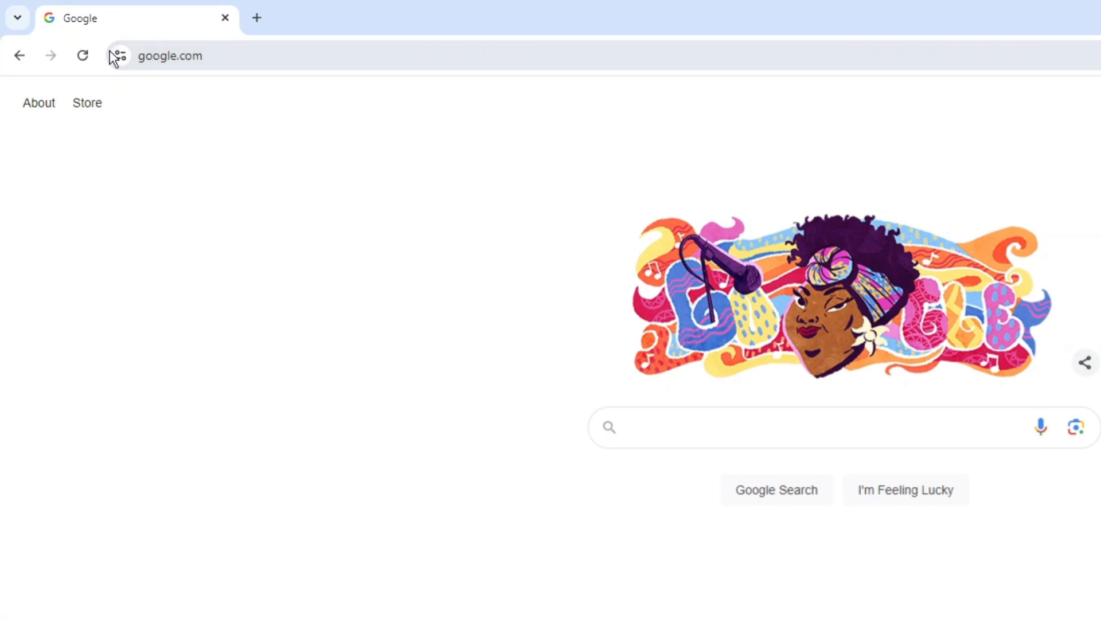
pyautogui.moveTo(119, 55)
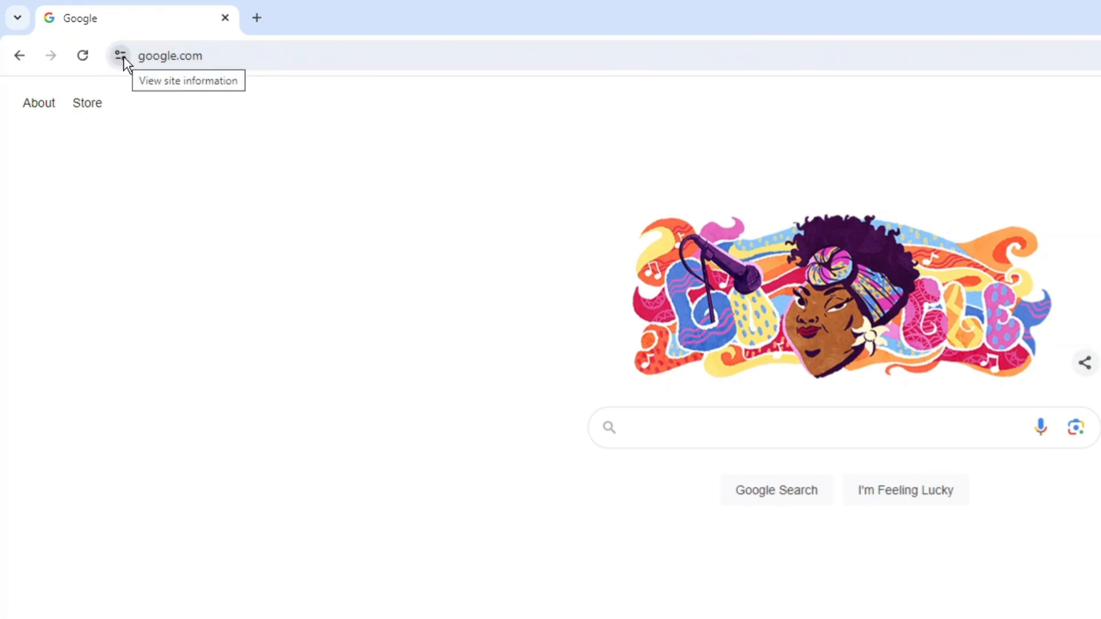
# Step: Show the site information and permissions panel for google.com from the address bar
pyautogui.click(120, 55)
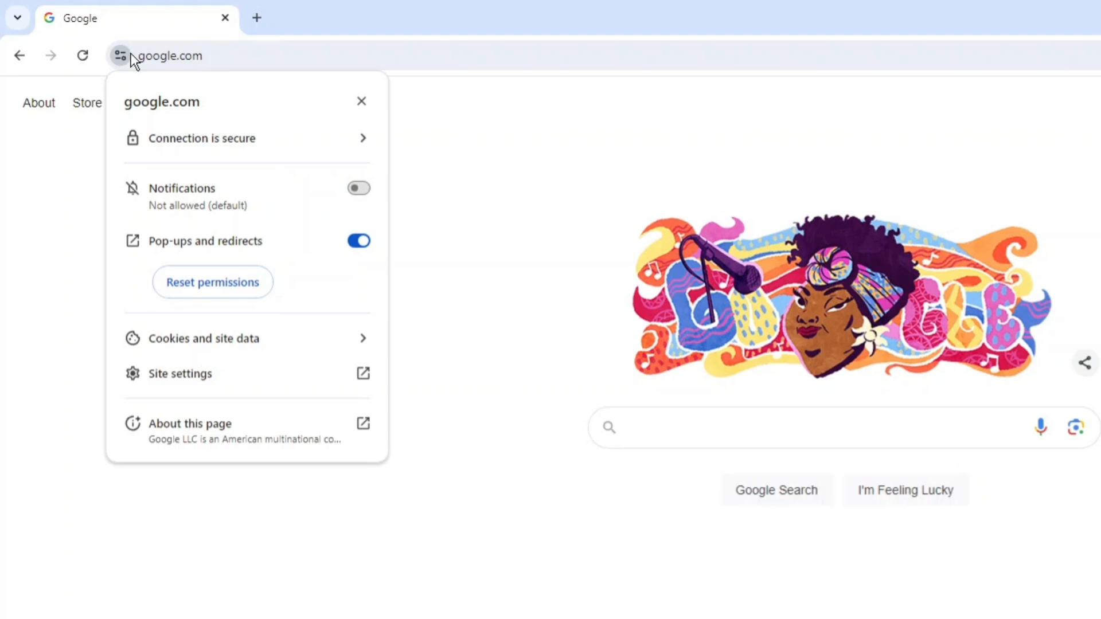
pyautogui.moveTo(241, 271)
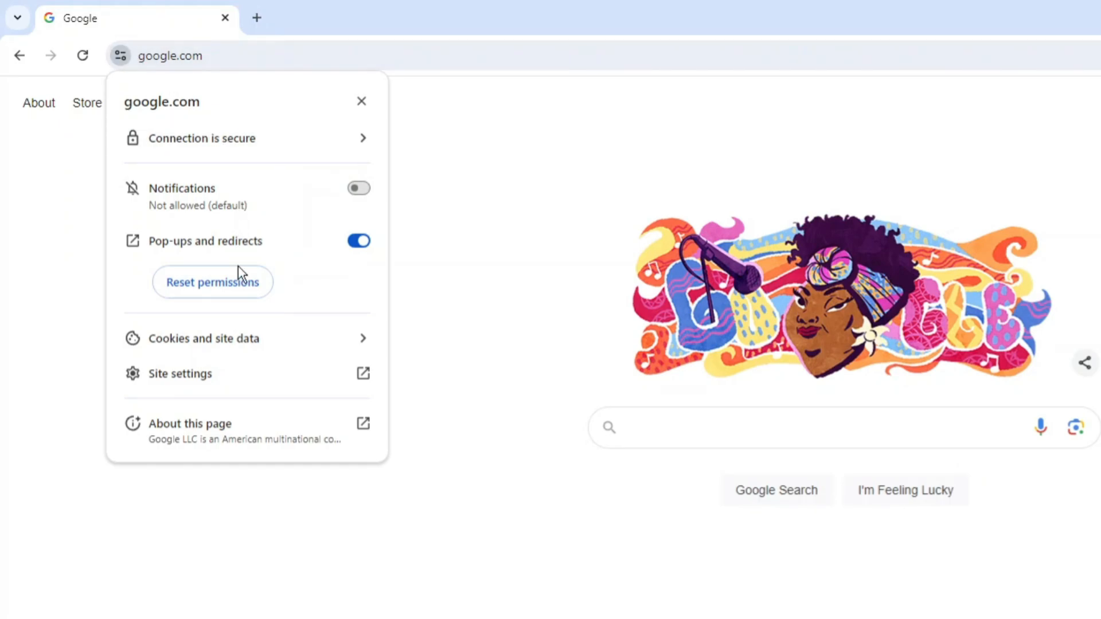
pyautogui.moveTo(314, 378)
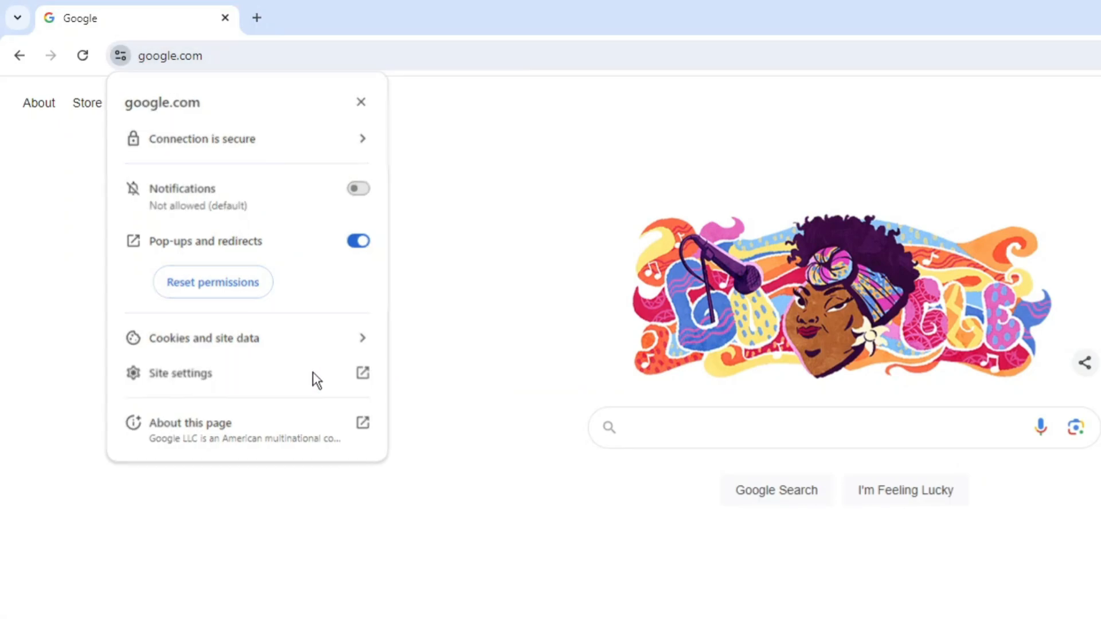
# Step: In google.com's site settings, change Pop-ups and redirects from Allow to Block
pyautogui.click(180, 374)
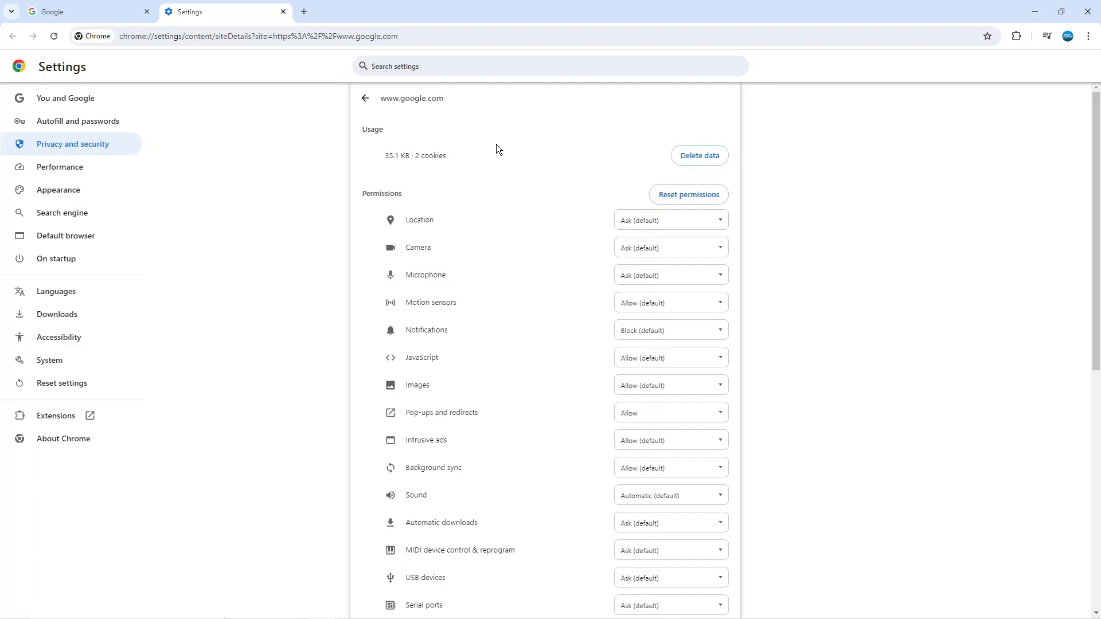
pyautogui.moveTo(386, 145)
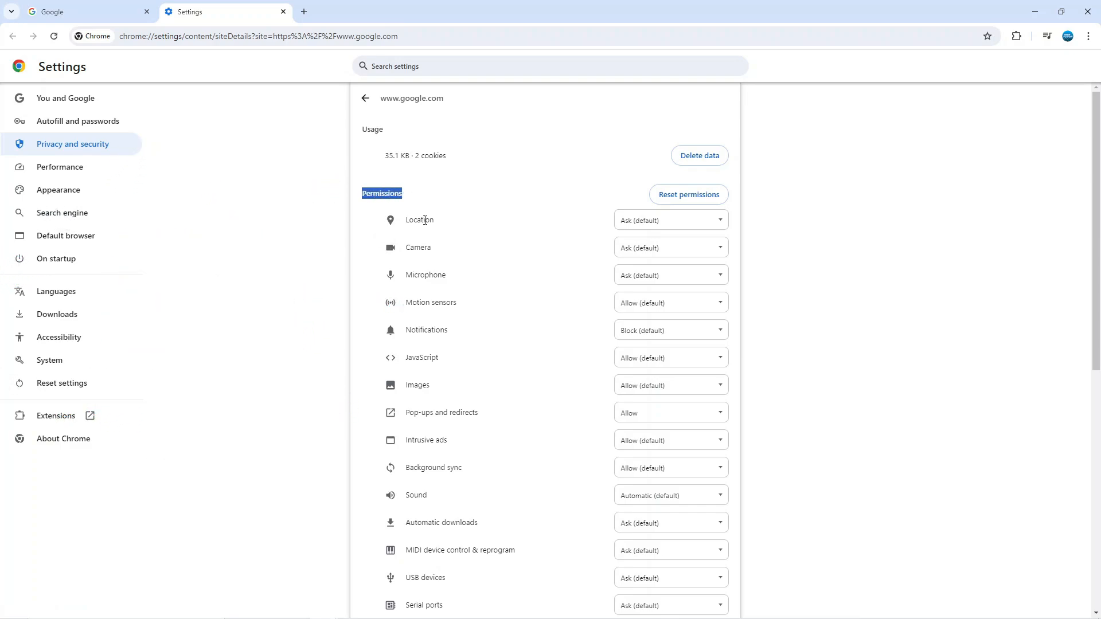
pyautogui.doubleClick(441, 412)
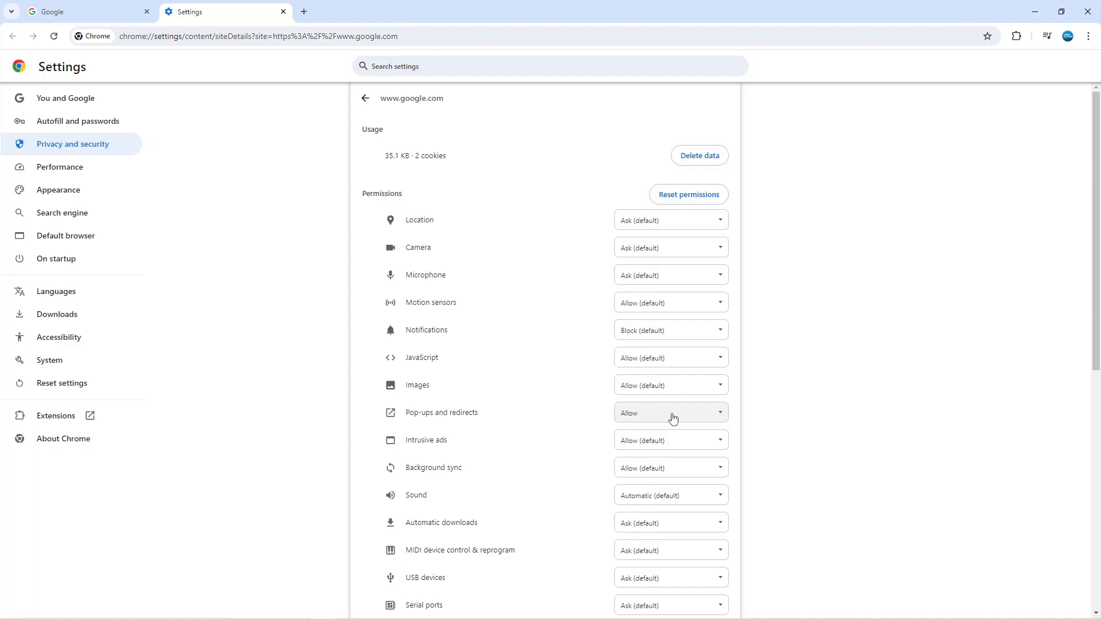
pyautogui.click(671, 411)
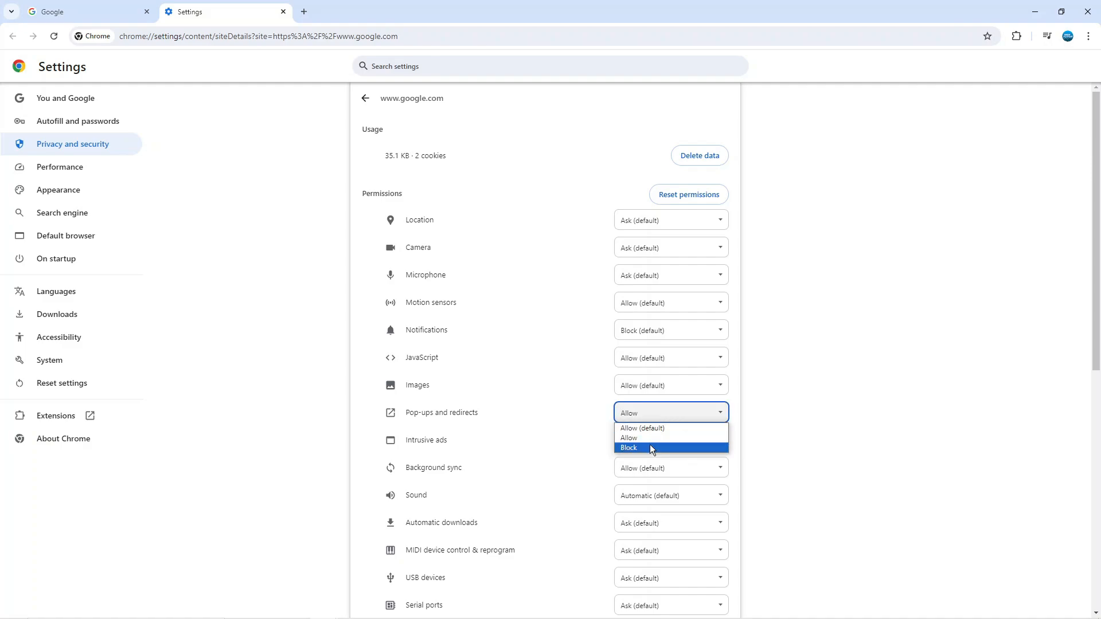
pyautogui.click(628, 447)
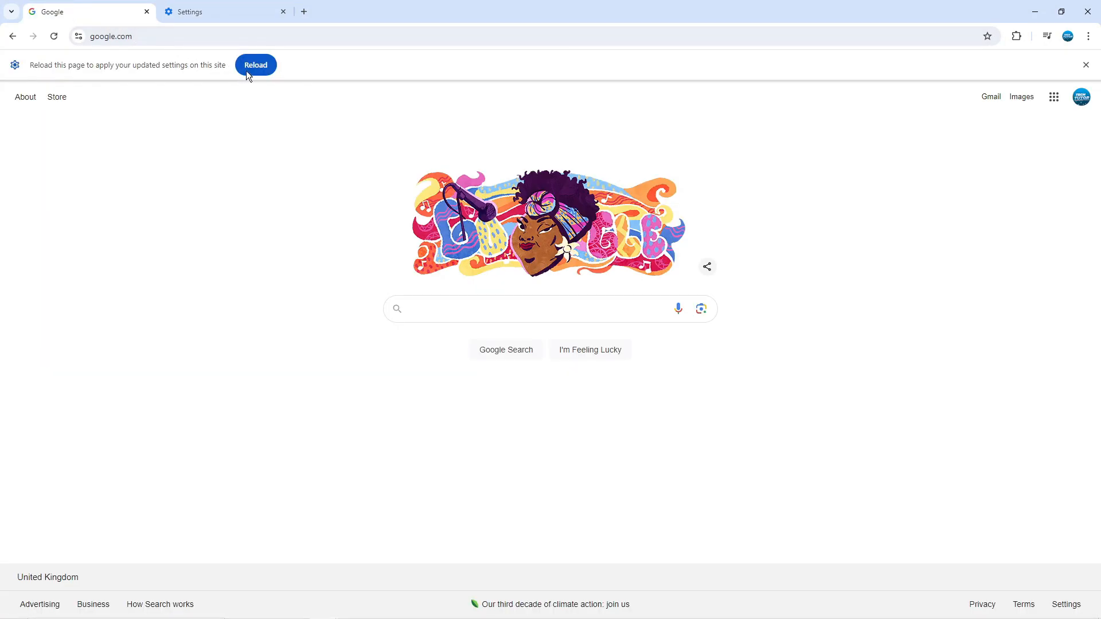
# Step: Reload google.com from the infobar so the blocked pop-up setting takes effect
pyautogui.click(255, 64)
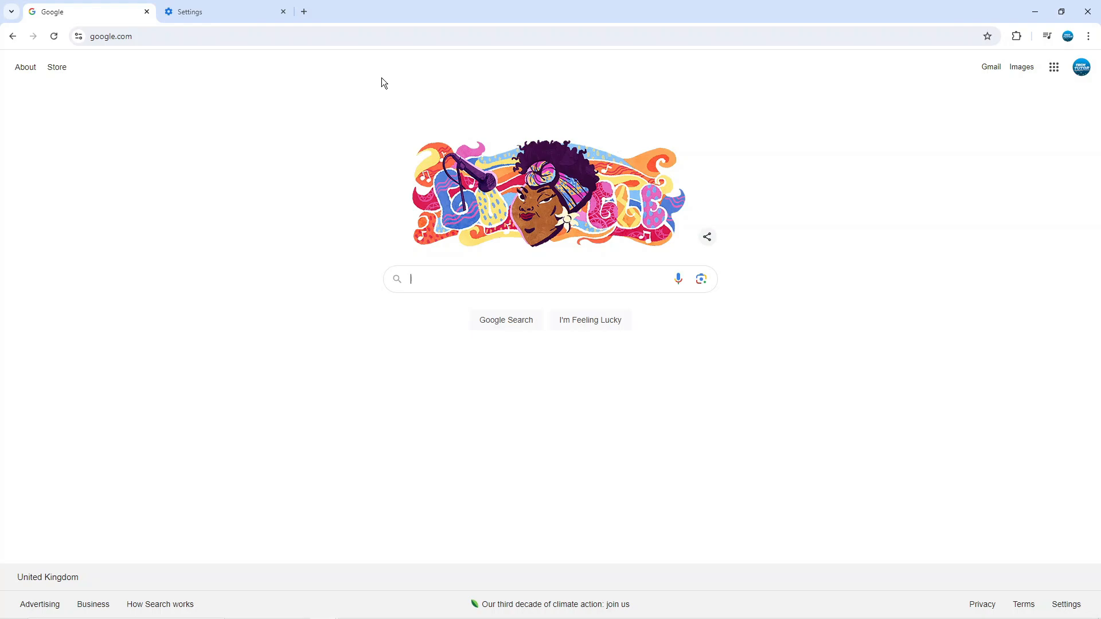
pyautogui.moveTo(524, 143)
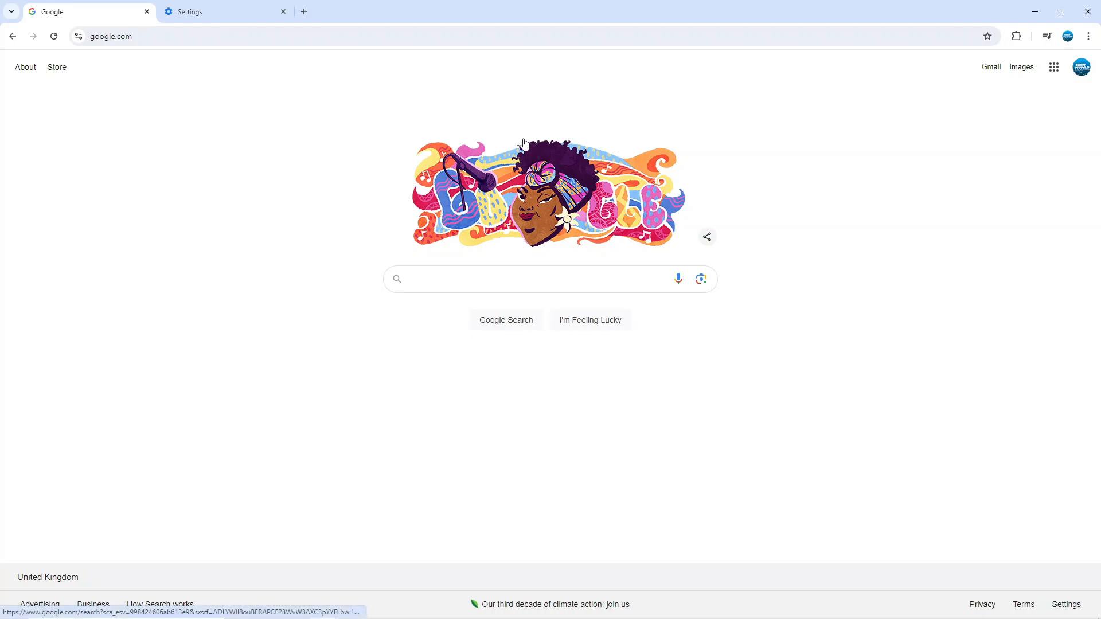
pyautogui.click(515, 279)
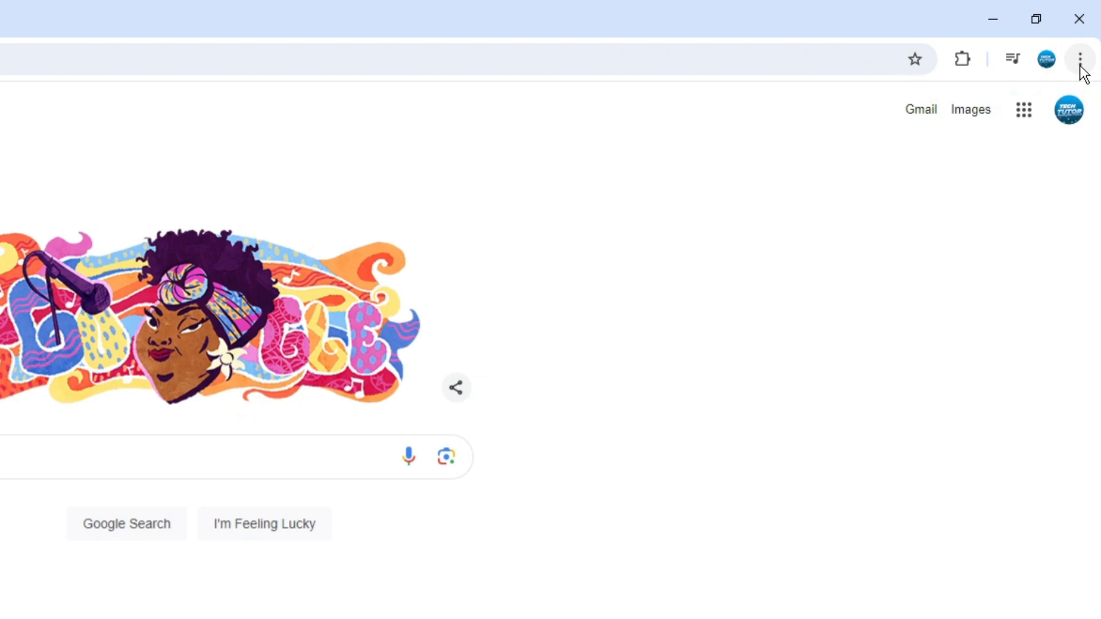
# Step: Reach Chrome's main Settings page via the three-dot menu
pyautogui.click(1078, 58)
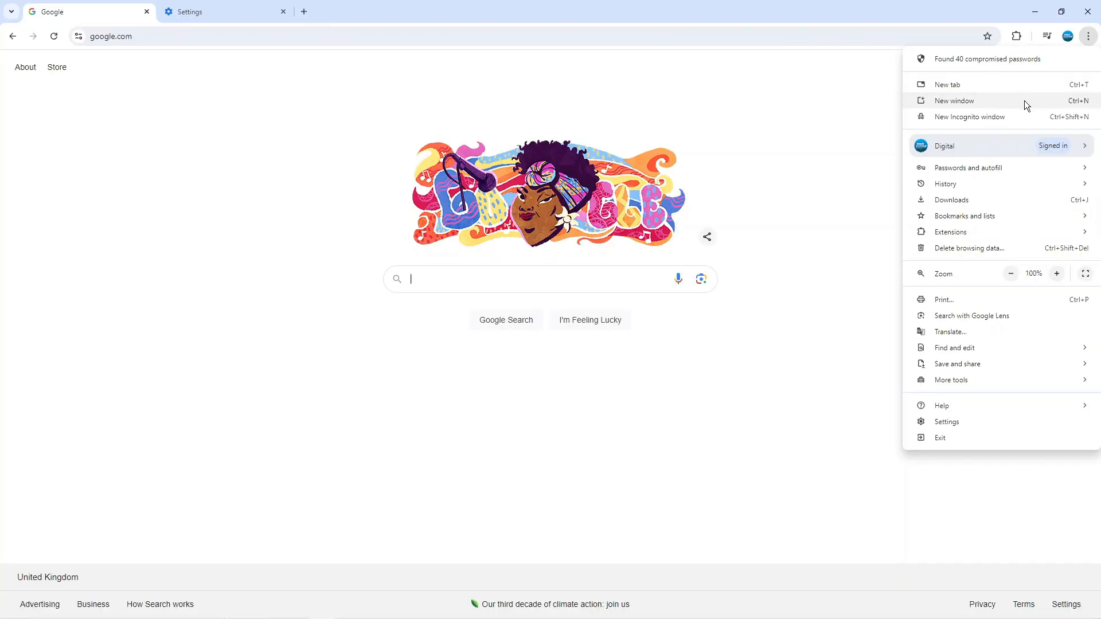
pyautogui.moveTo(960, 427)
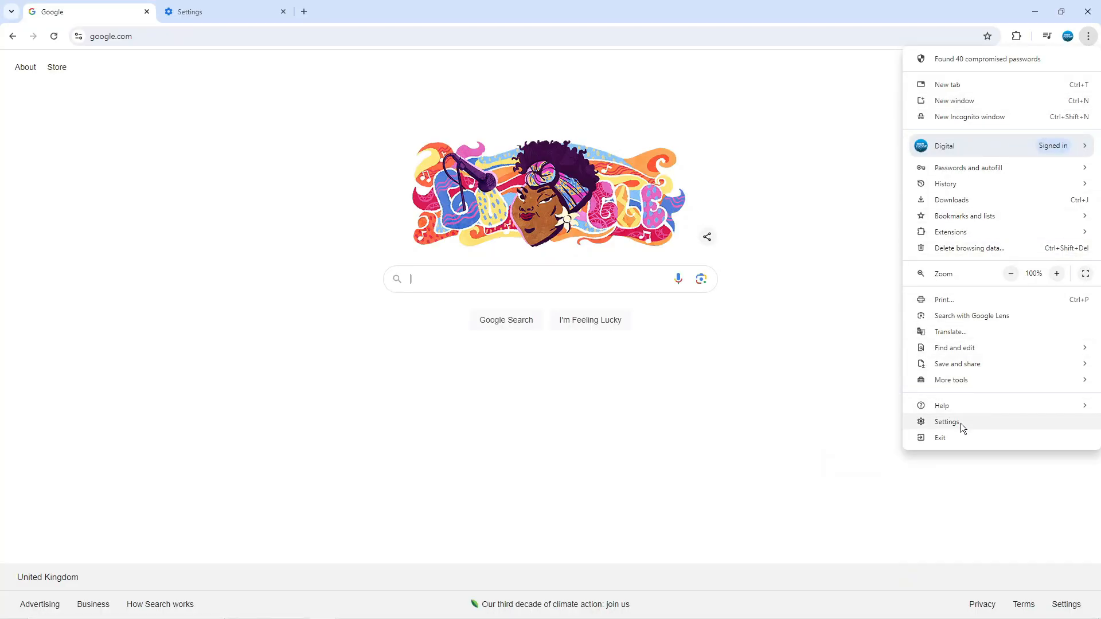
pyautogui.click(947, 422)
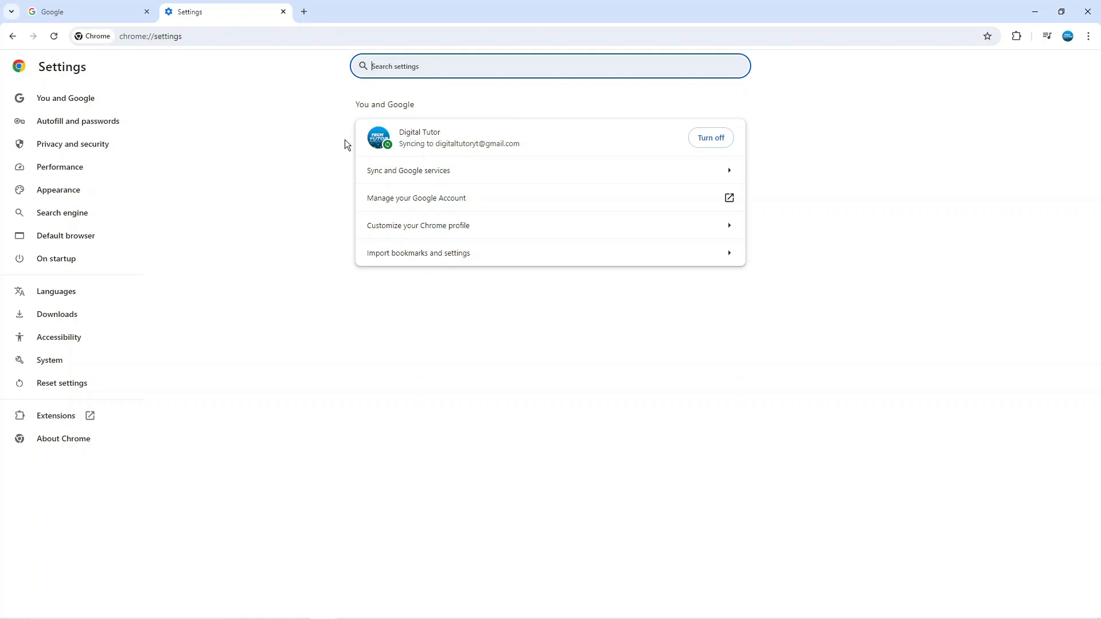
pyautogui.moveTo(66, 146)
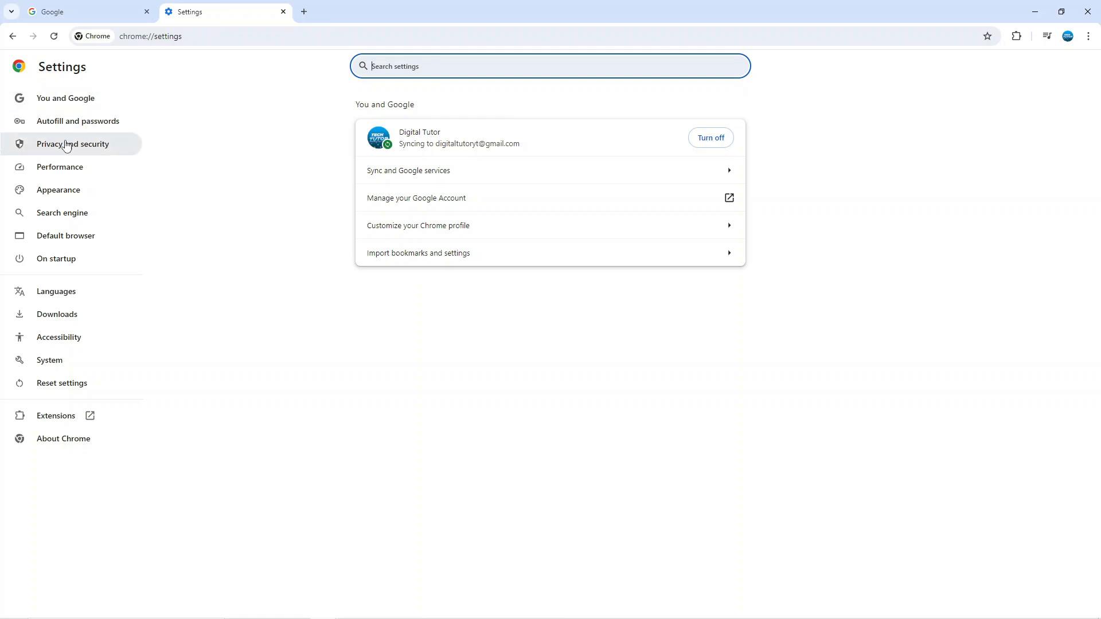
pyautogui.moveTo(94, 147)
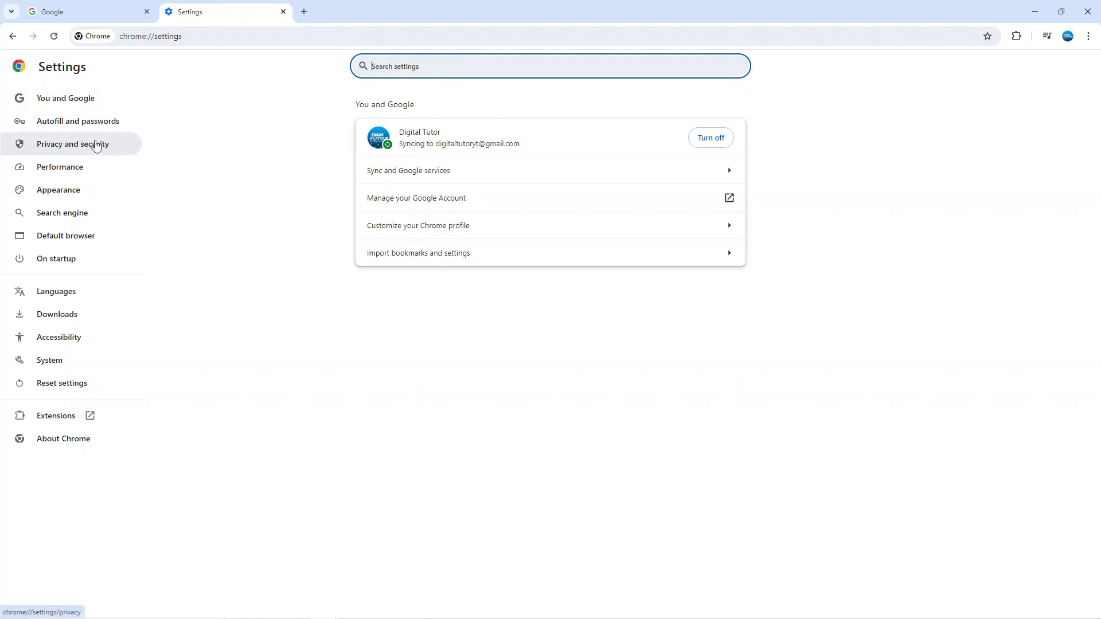
# Step: Go to Privacy and security and scroll toward the Pop-ups and redirects site setting
pyautogui.click(72, 144)
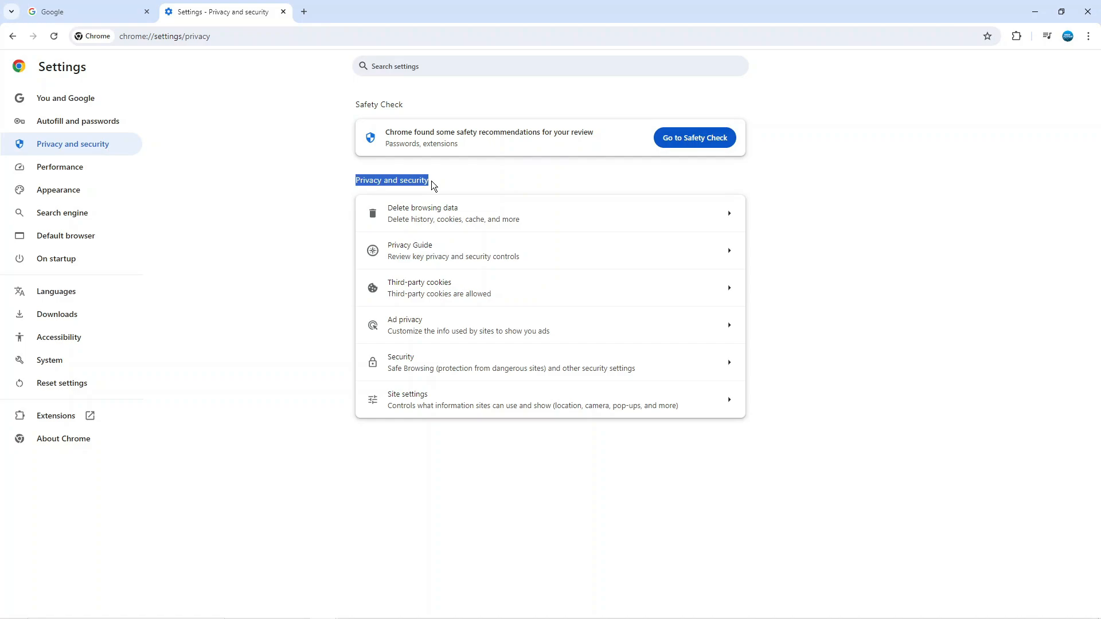
pyautogui.moveTo(542, 395)
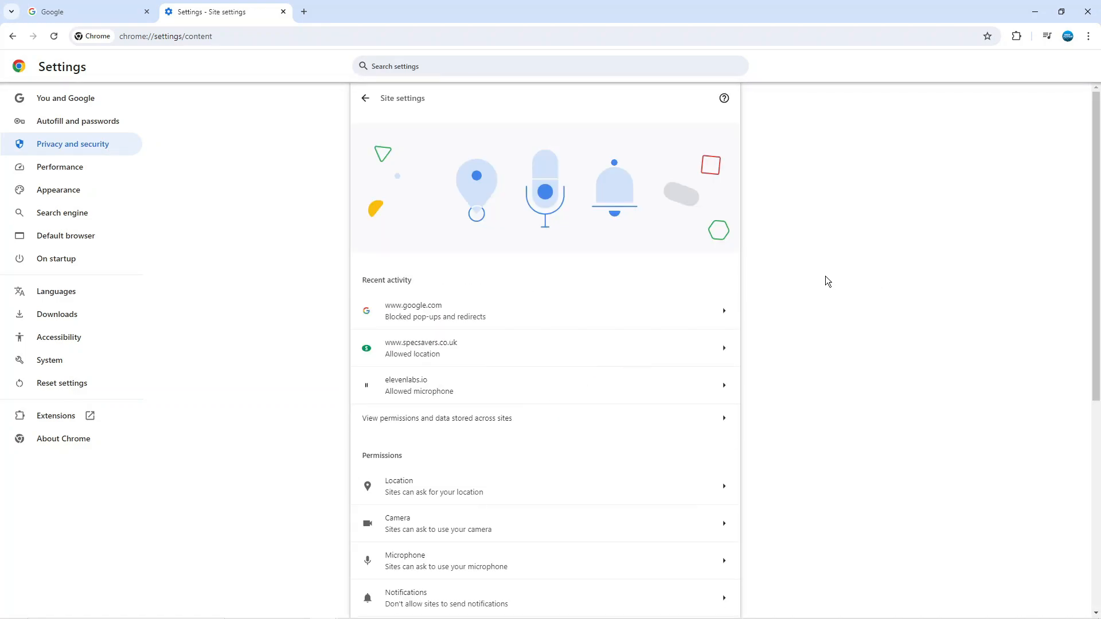
pyautogui.scroll(-3)
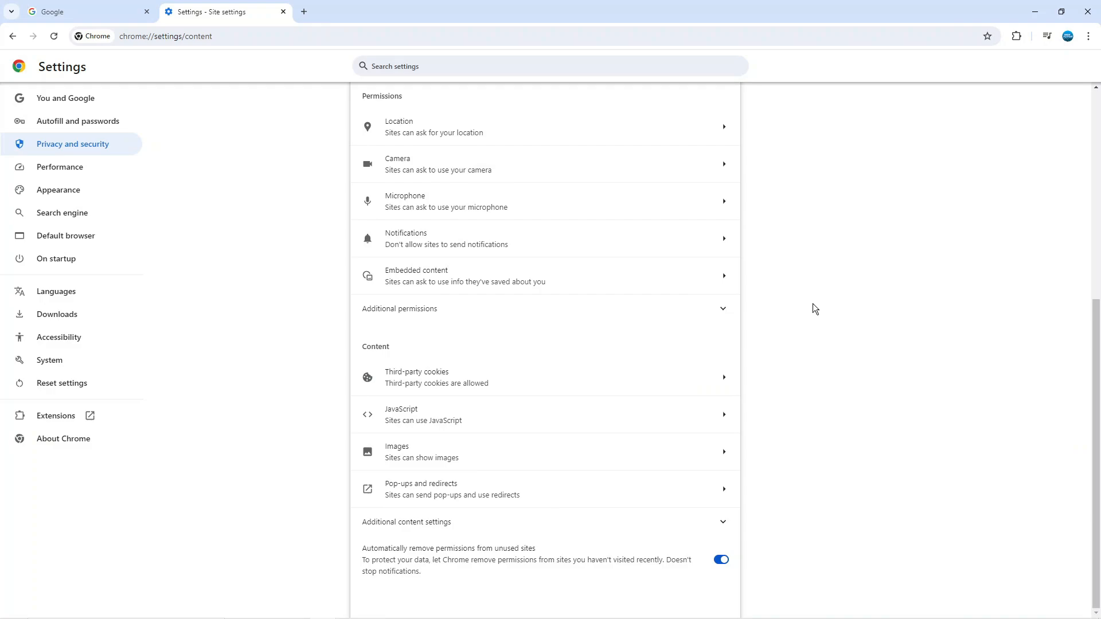
pyautogui.moveTo(495, 488)
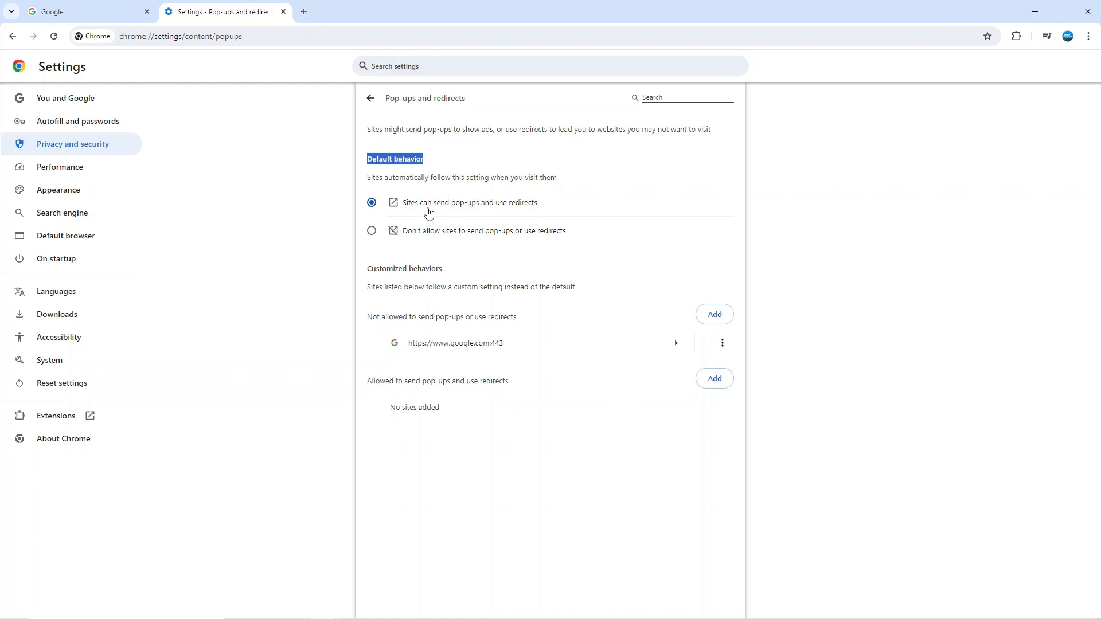
# Step: Set the default to 'Don't allow sites to send pop-ups or use redirects'
pyautogui.click(372, 230)
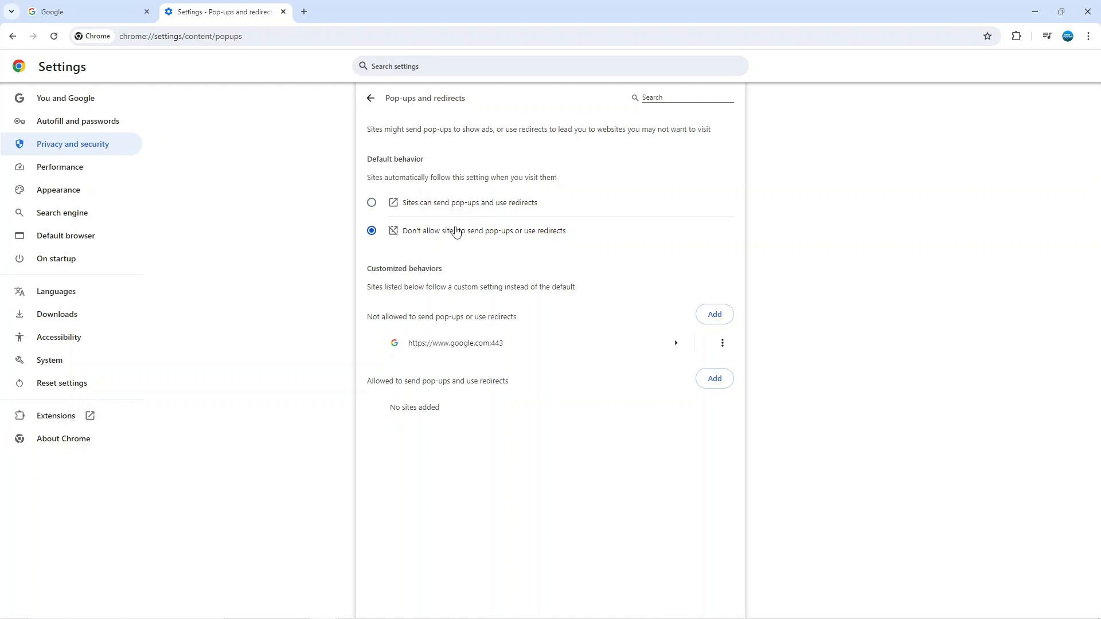
pyautogui.moveTo(853, 409)
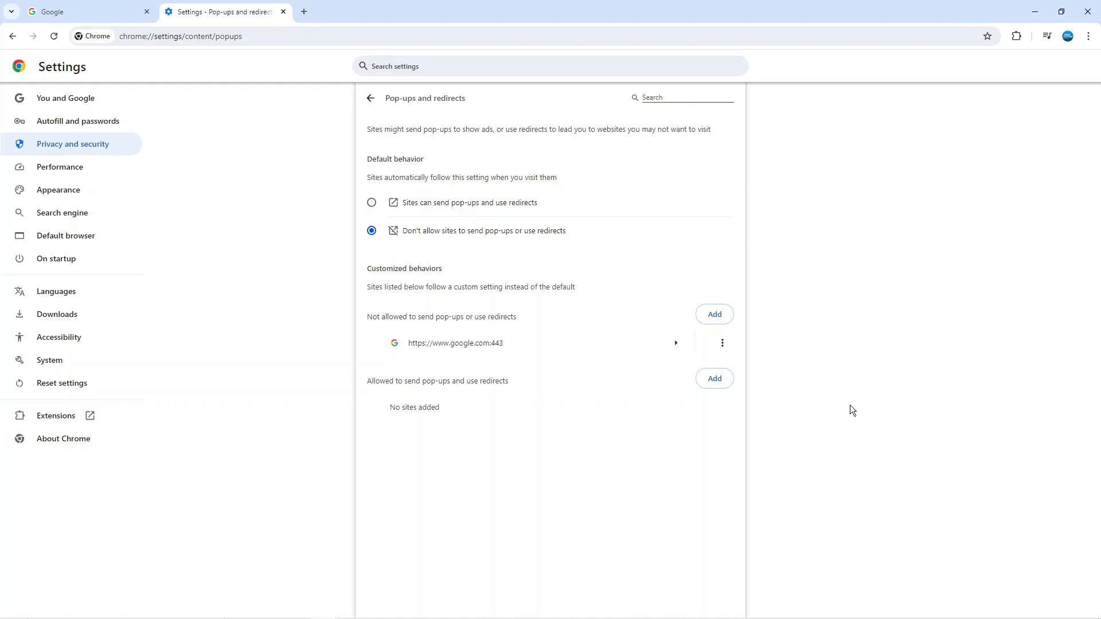